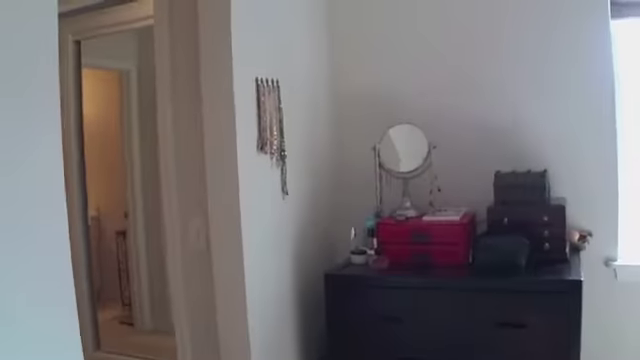
mouse_move(320, 180)
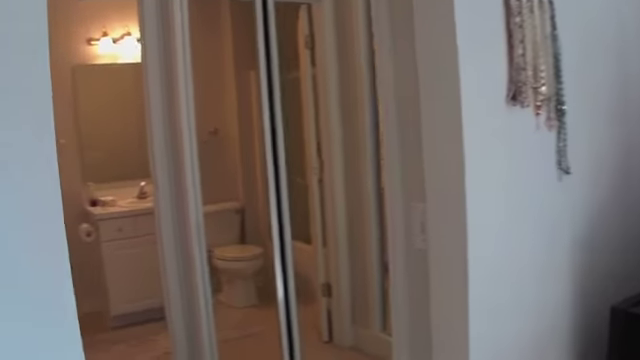